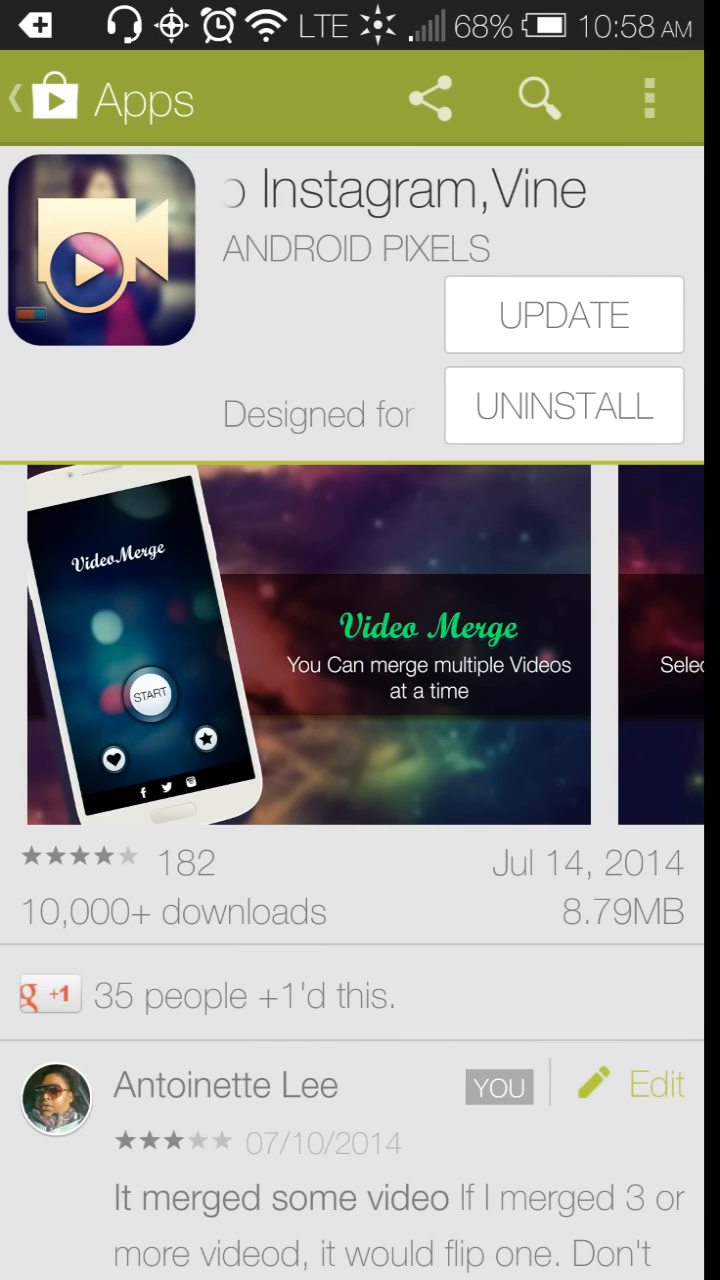
# Swipe through the home screen pages and launch Video Merge
pyautogui.hscroll(-3)
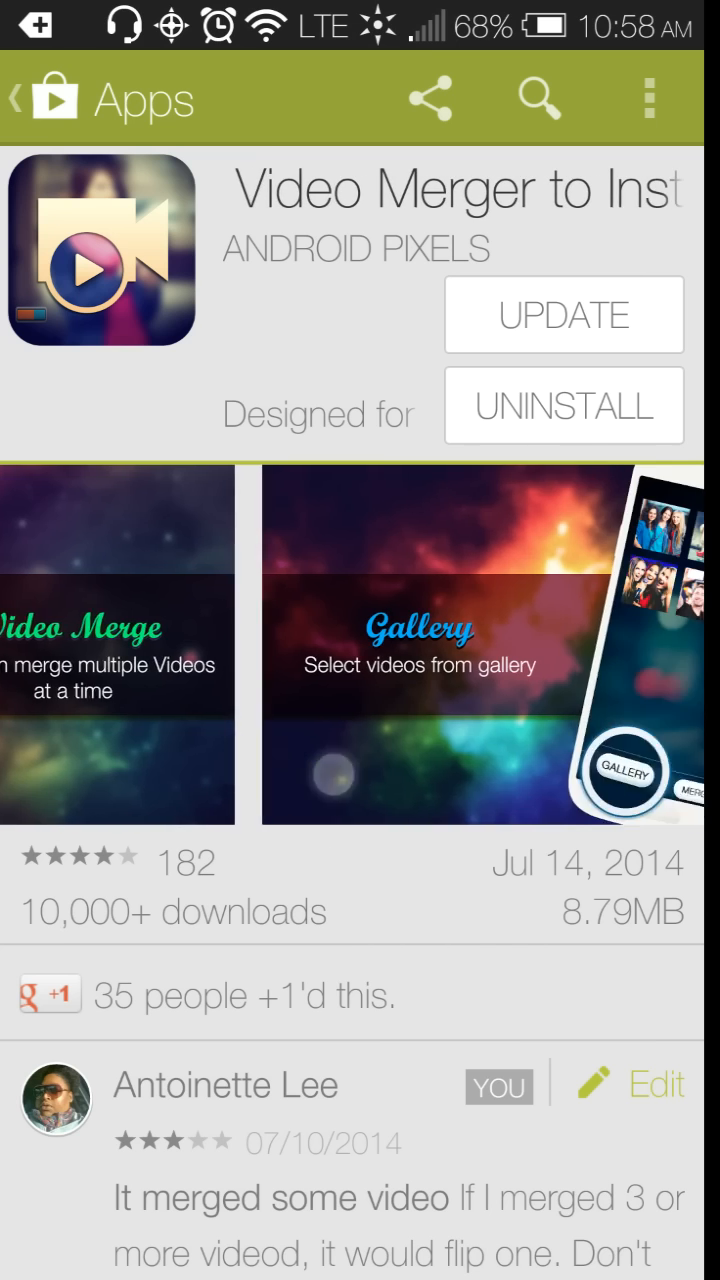
pyautogui.hscroll(-3)
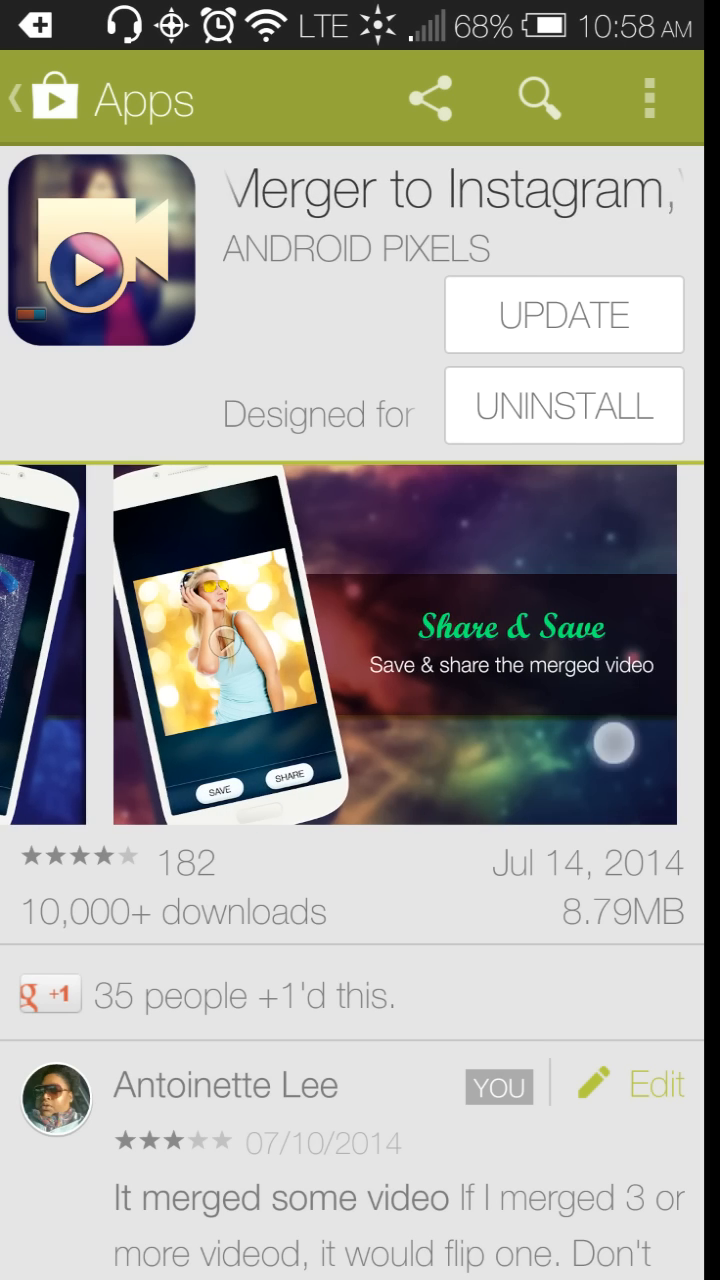
pyautogui.hscroll(-3)
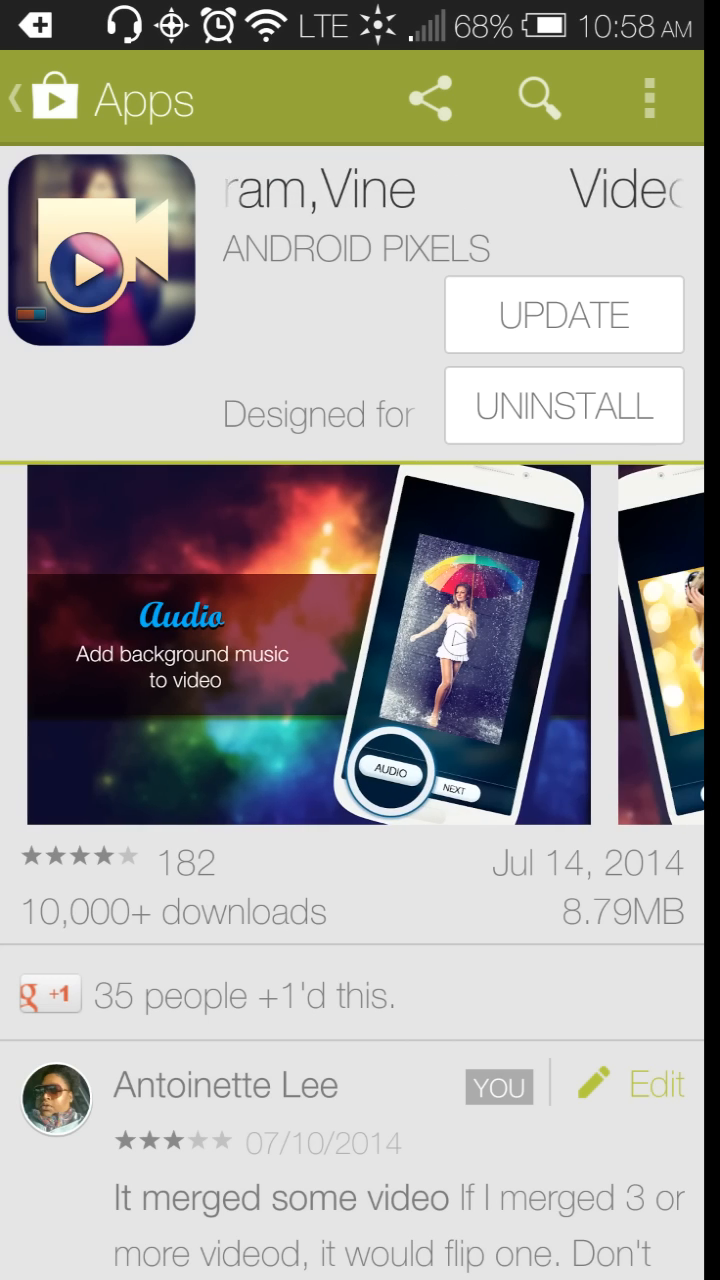
pyautogui.hscroll(-3)
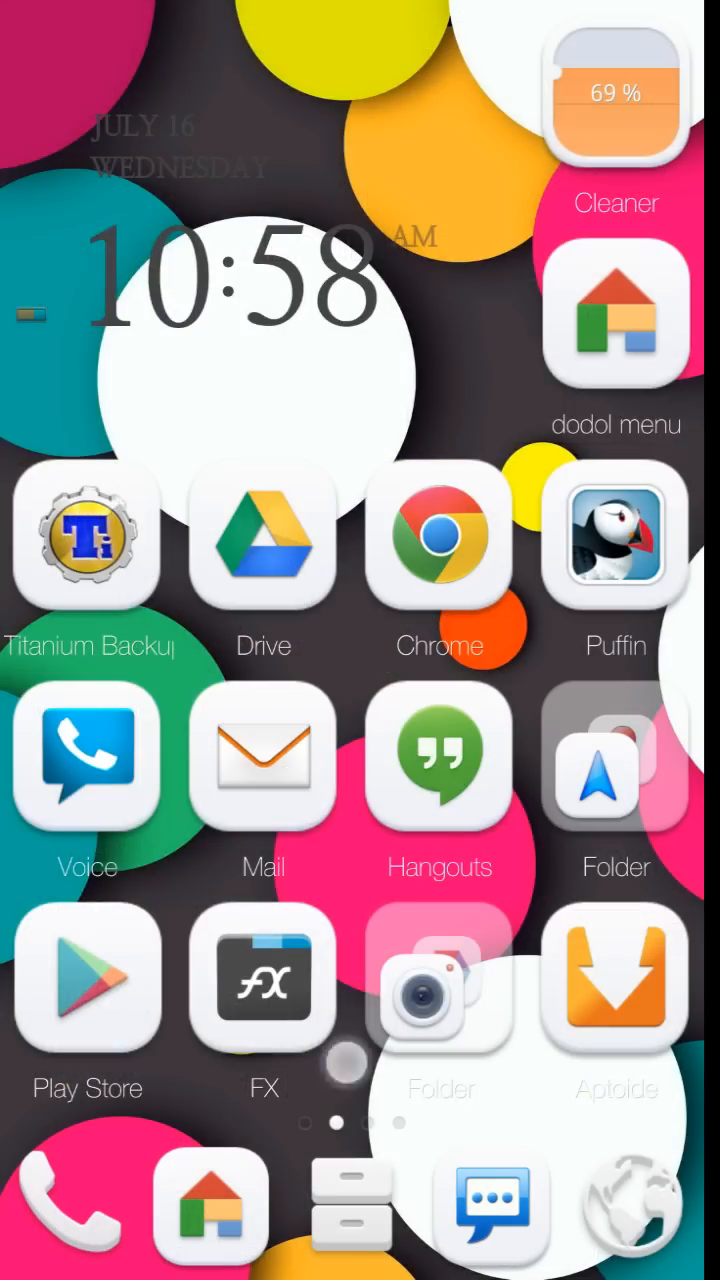
pyautogui.hscroll(-3)
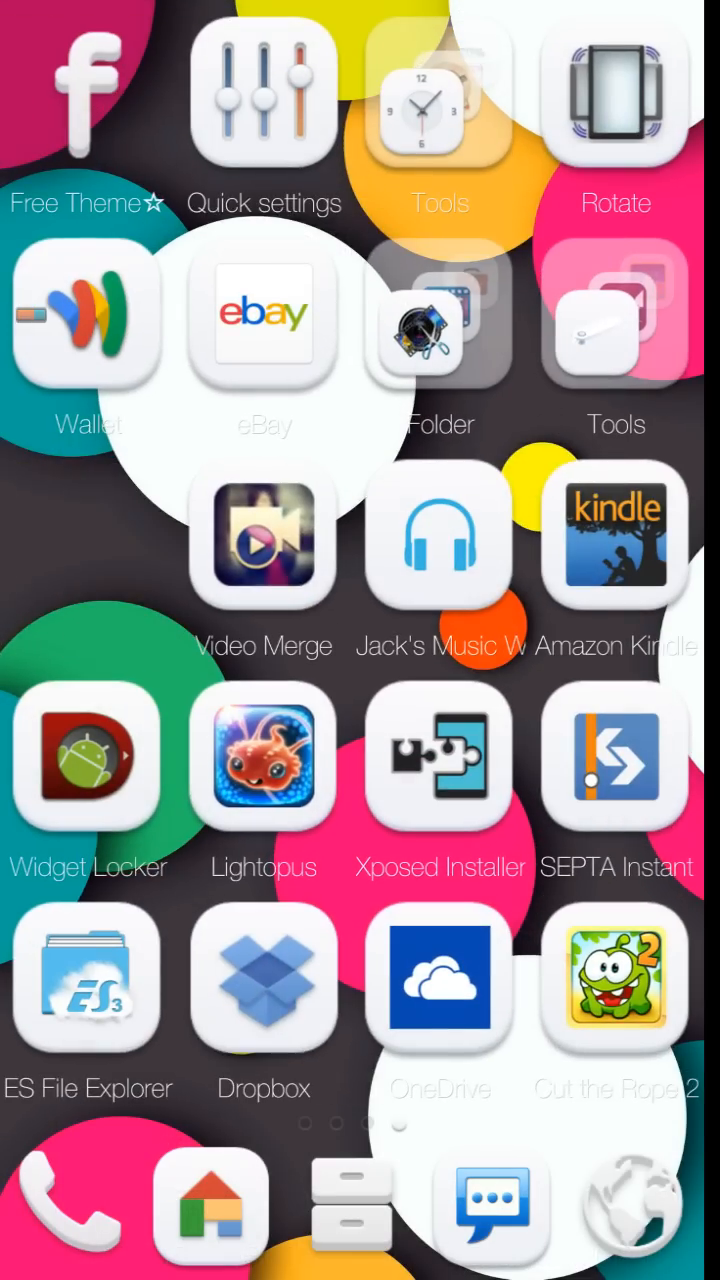
pyautogui.click(262, 538)
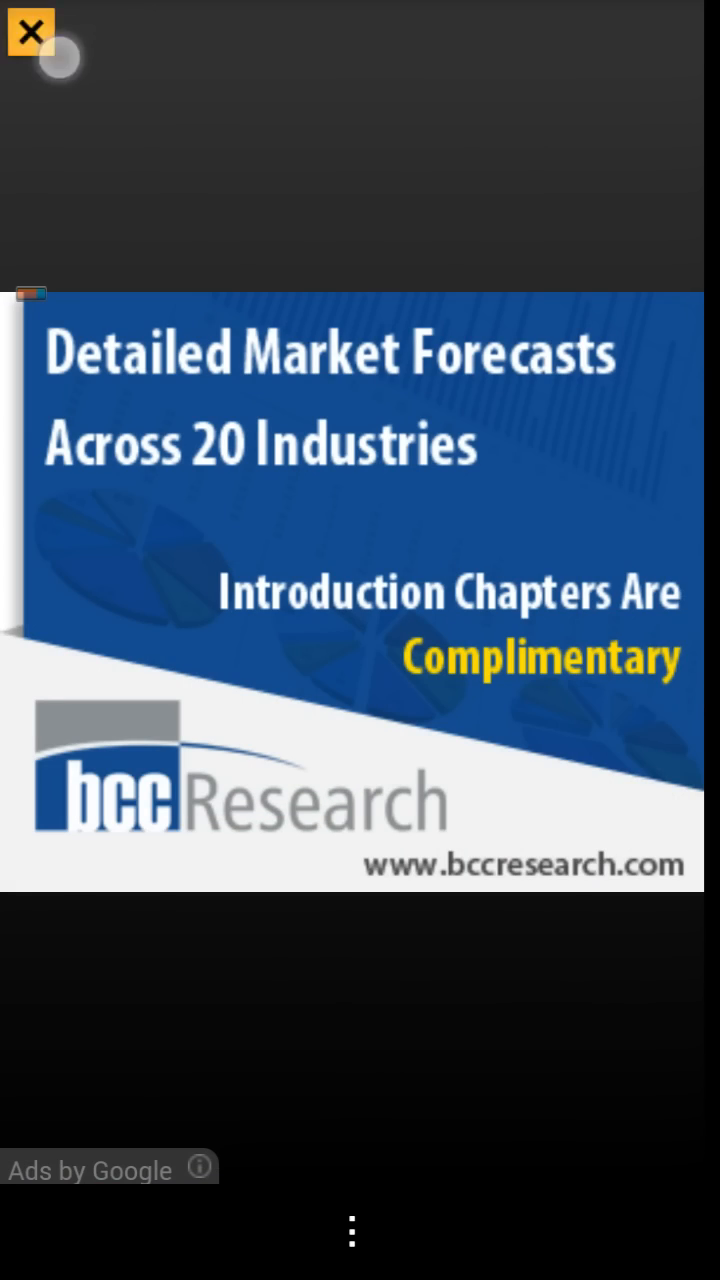
# Dismiss the full-screen ad and the frame-size Tip with Proceed
pyautogui.click(30, 30)
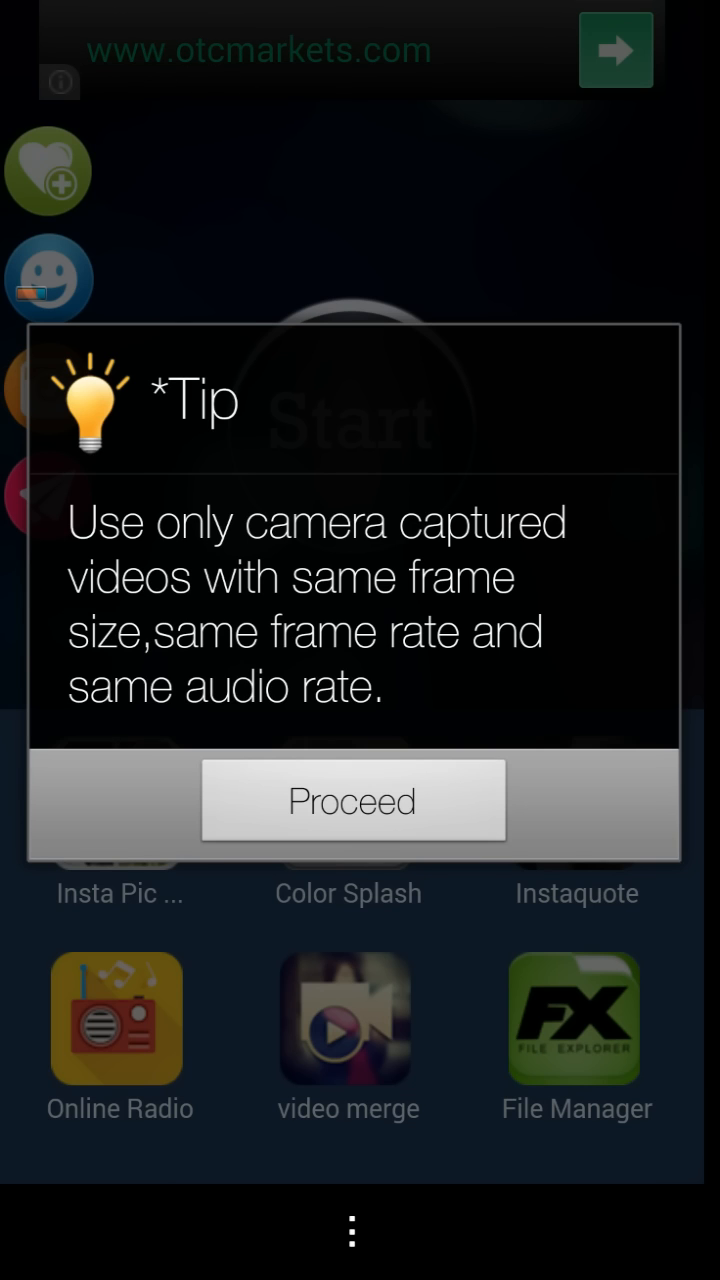
pyautogui.click(352, 800)
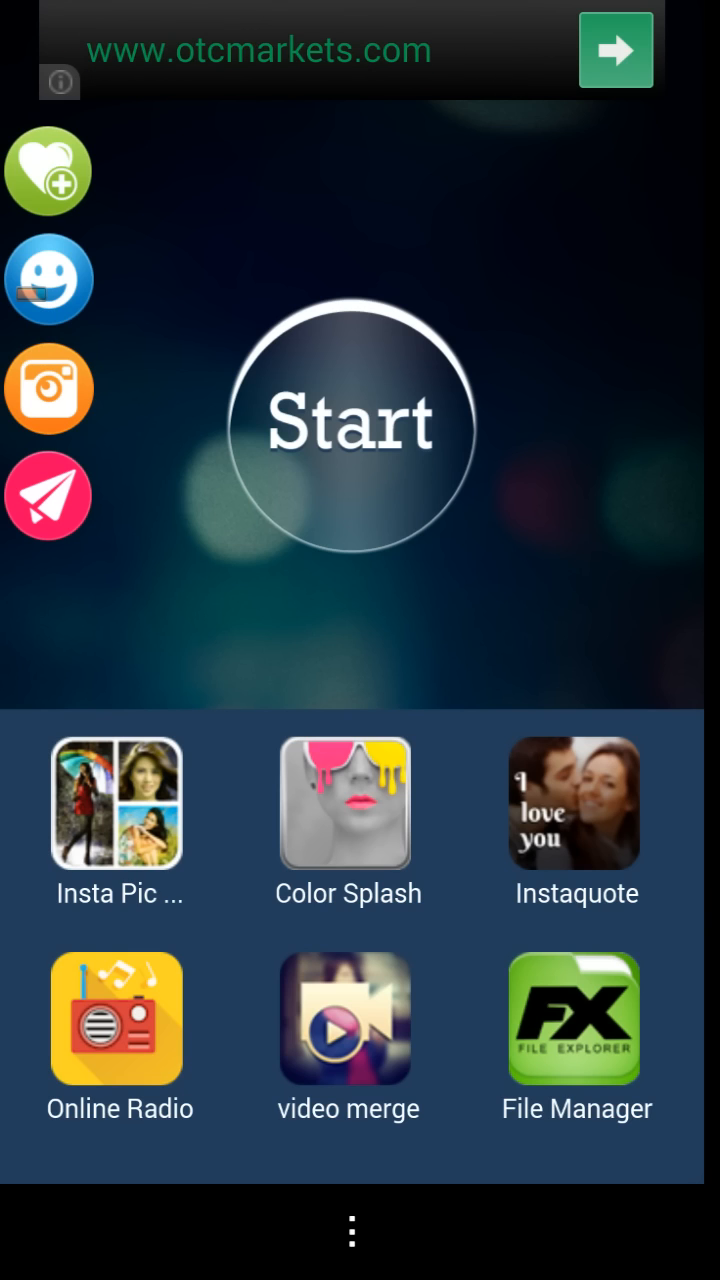
# Start a merge, add two gallery videos and combine them with Merge
pyautogui.click(344, 1020)
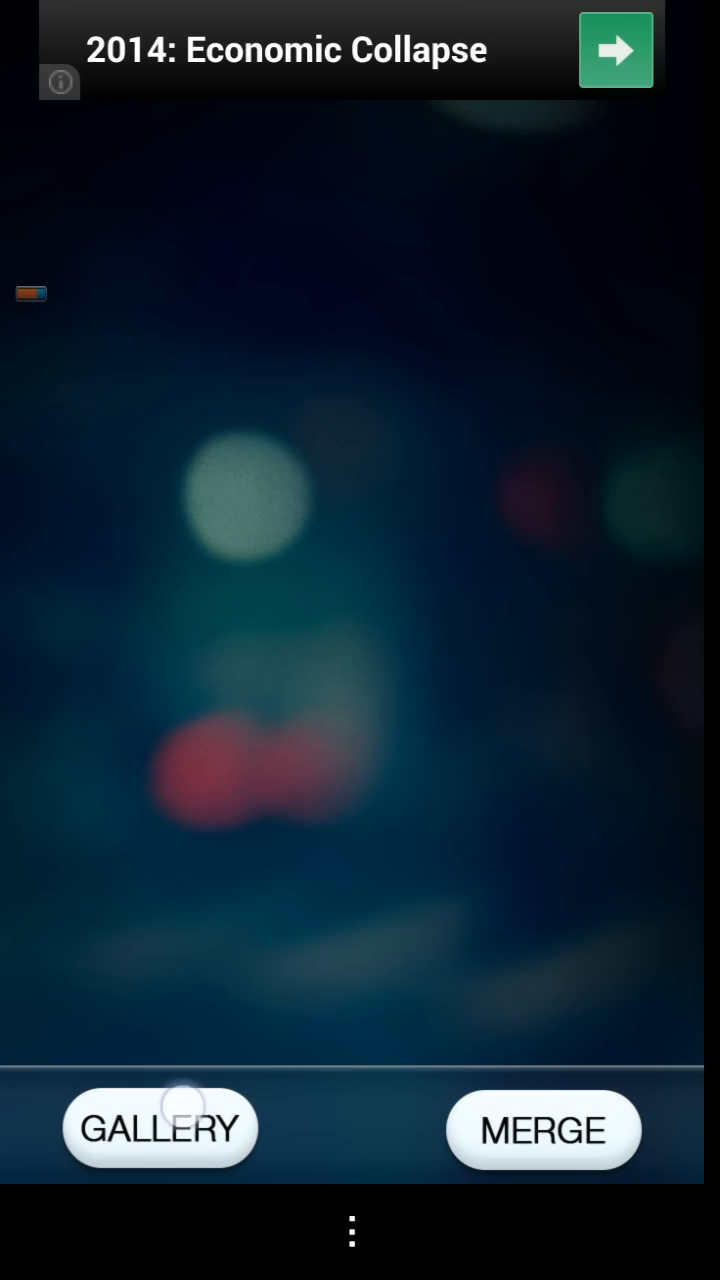
pyautogui.click(160, 1128)
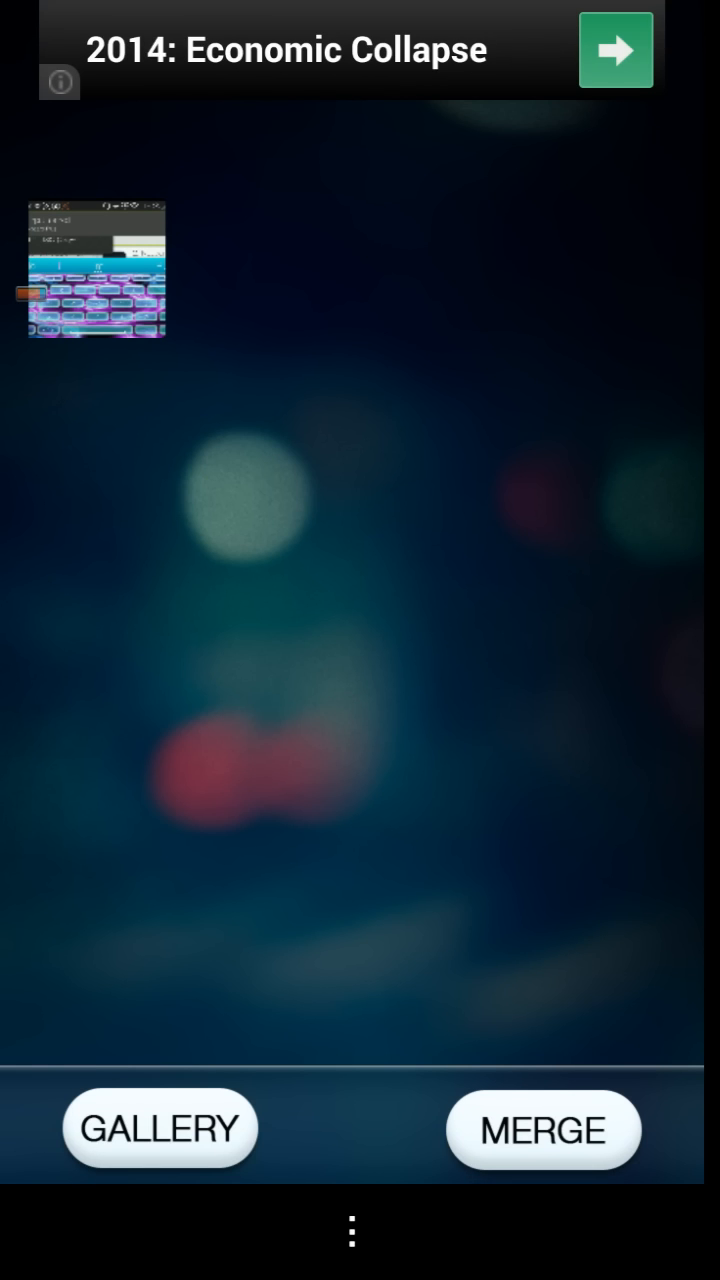
pyautogui.click(160, 1128)
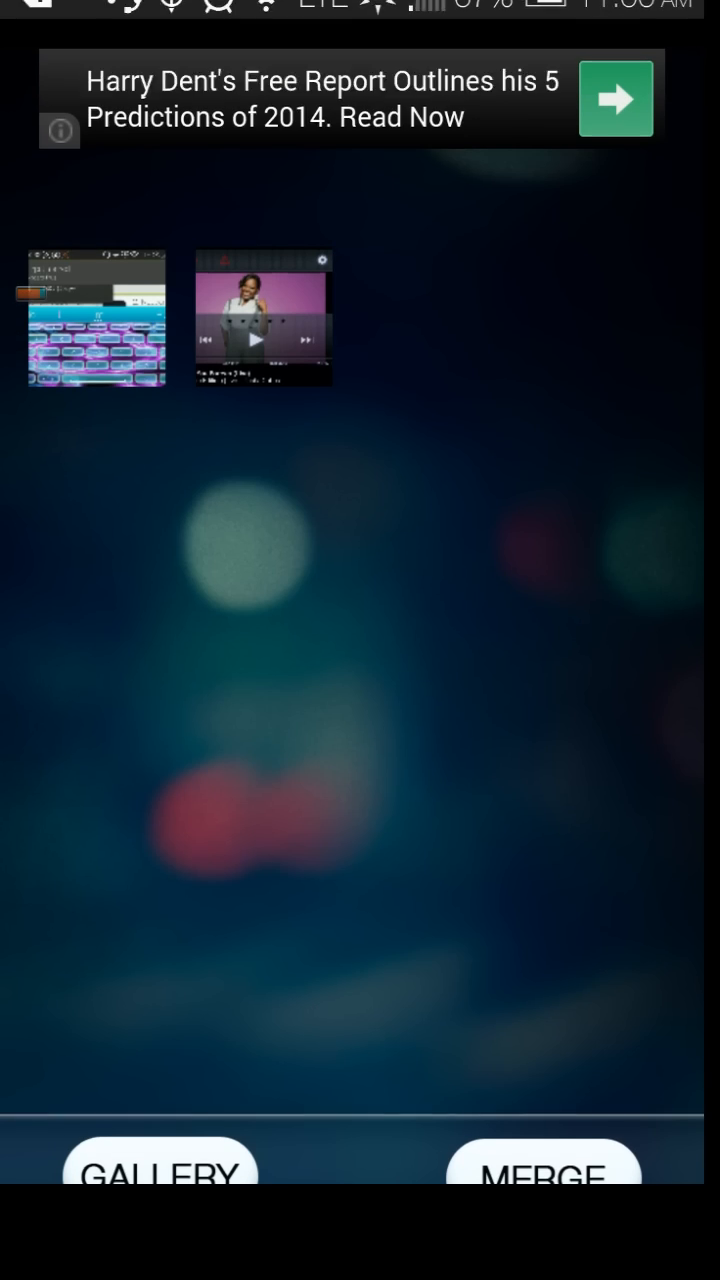
pyautogui.click(544, 1172)
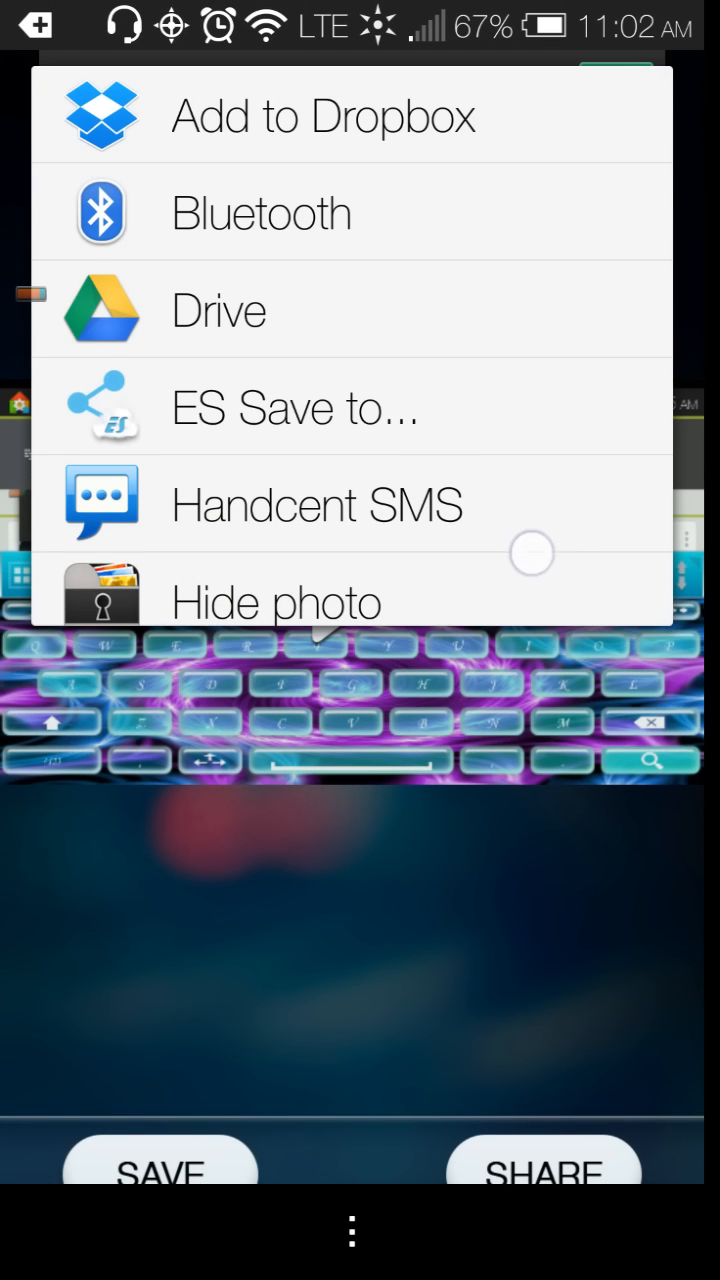
# Scroll through the share destinations list without choosing one
pyautogui.scroll(-3)
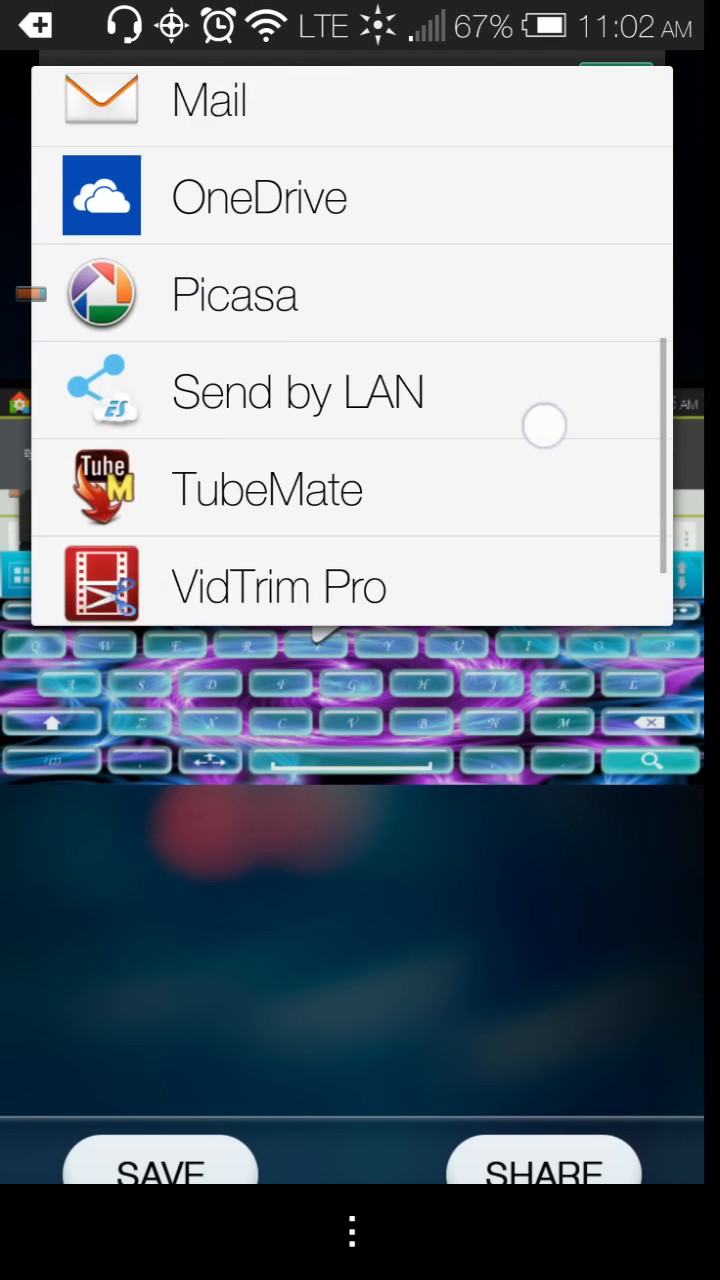
pyautogui.scroll(-3)
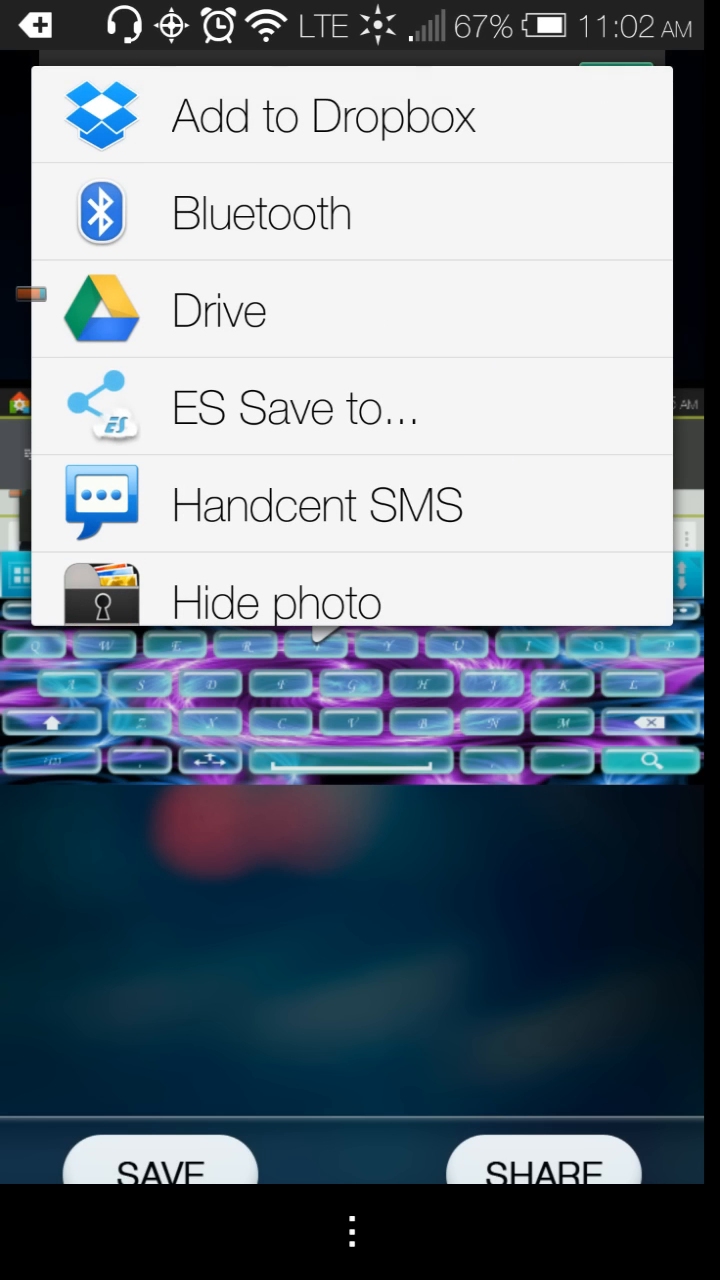
pyautogui.scroll(-3)
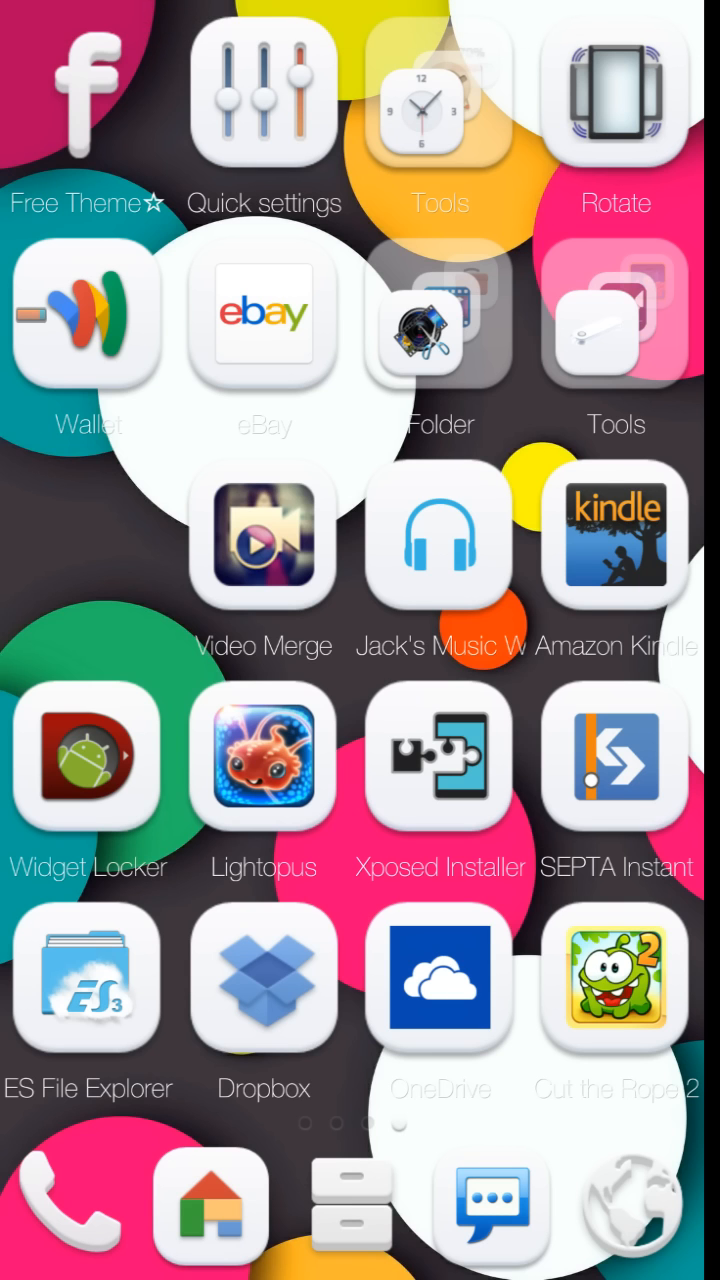
# Browse Main Storage in FX File Explorer into the VideoMerge folder with the merged mp4
pyautogui.hscroll(-3)
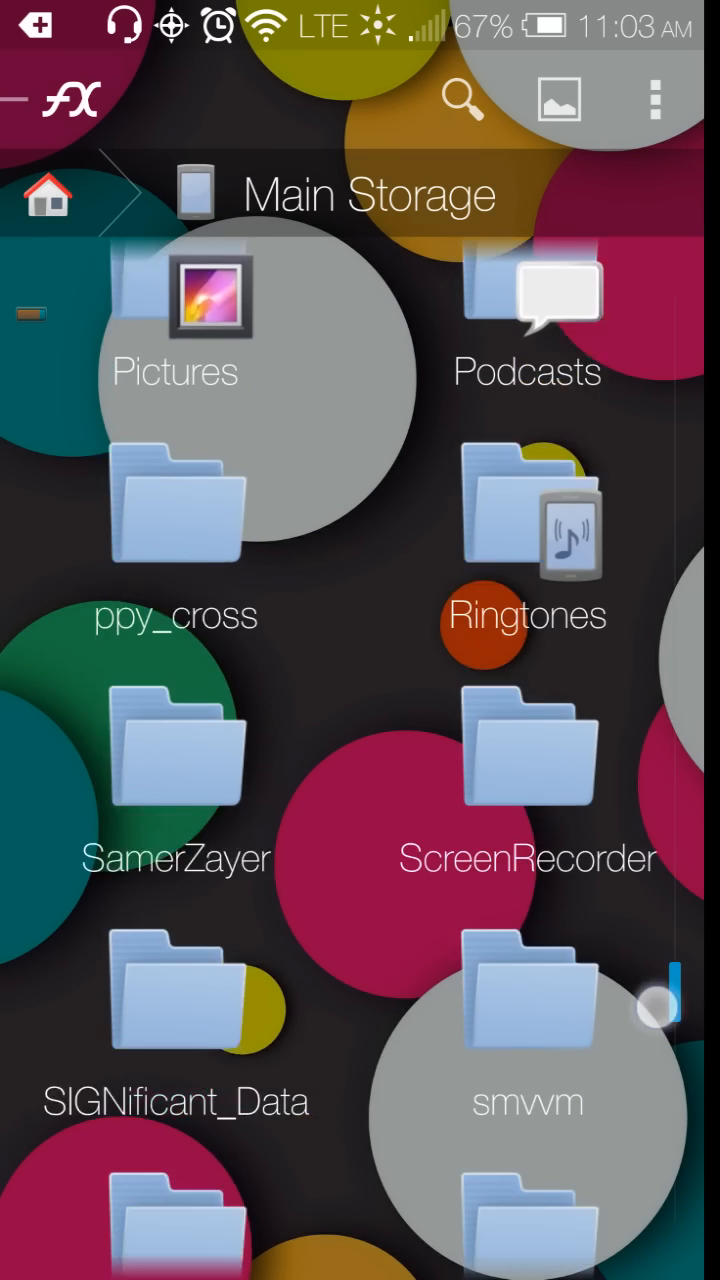
pyautogui.scroll(-3)
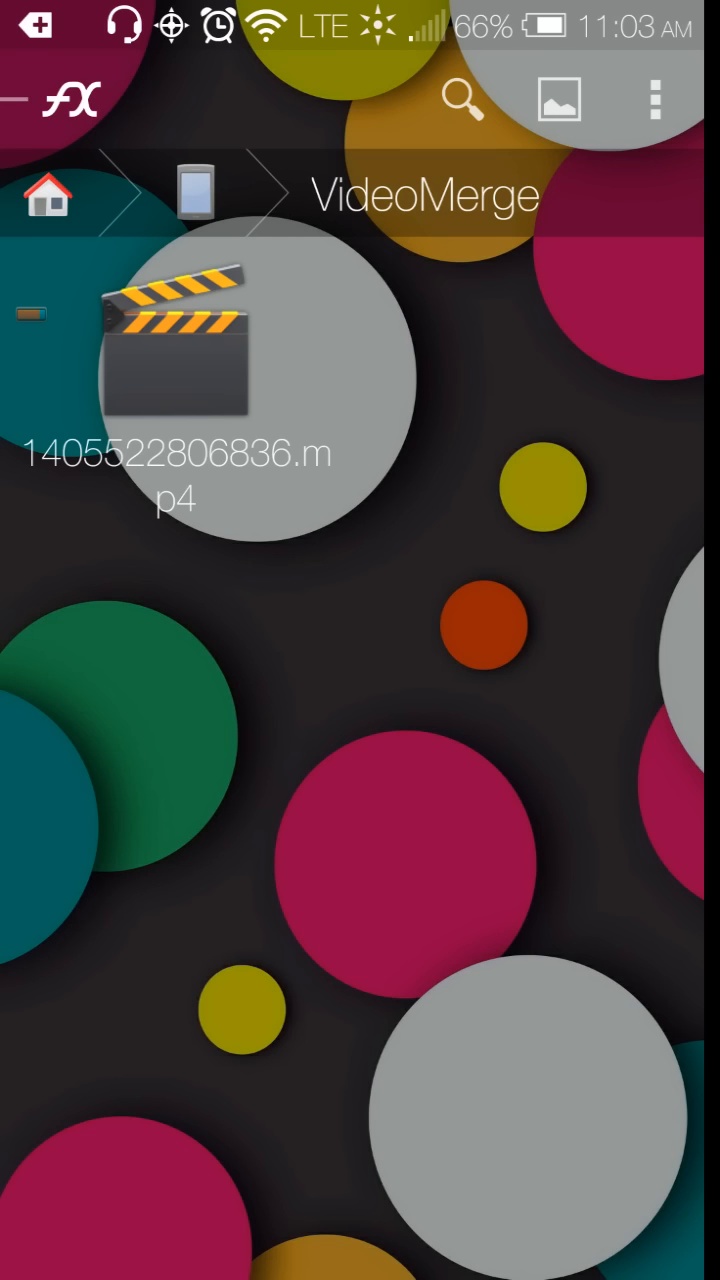
pyautogui.click(180, 390)
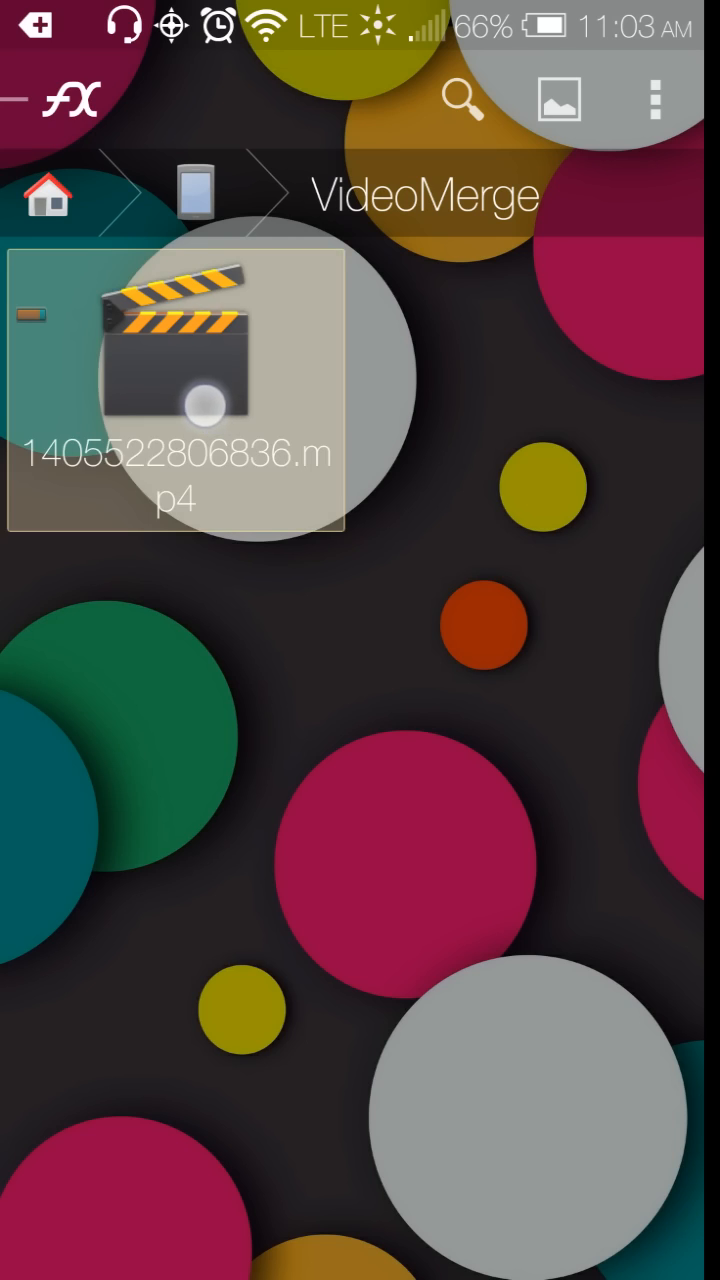
# Share the merged mp4 file from its actions menu to YouTube
pyautogui.click(178, 390)
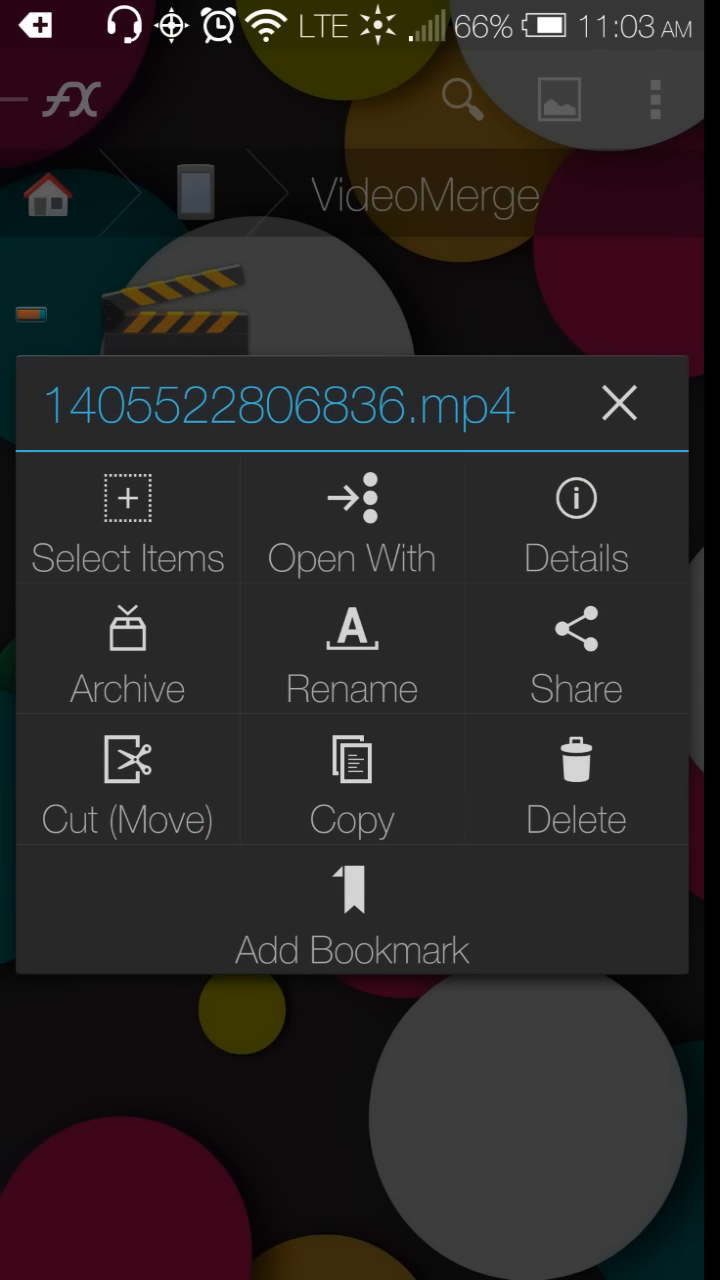
pyautogui.click(576, 652)
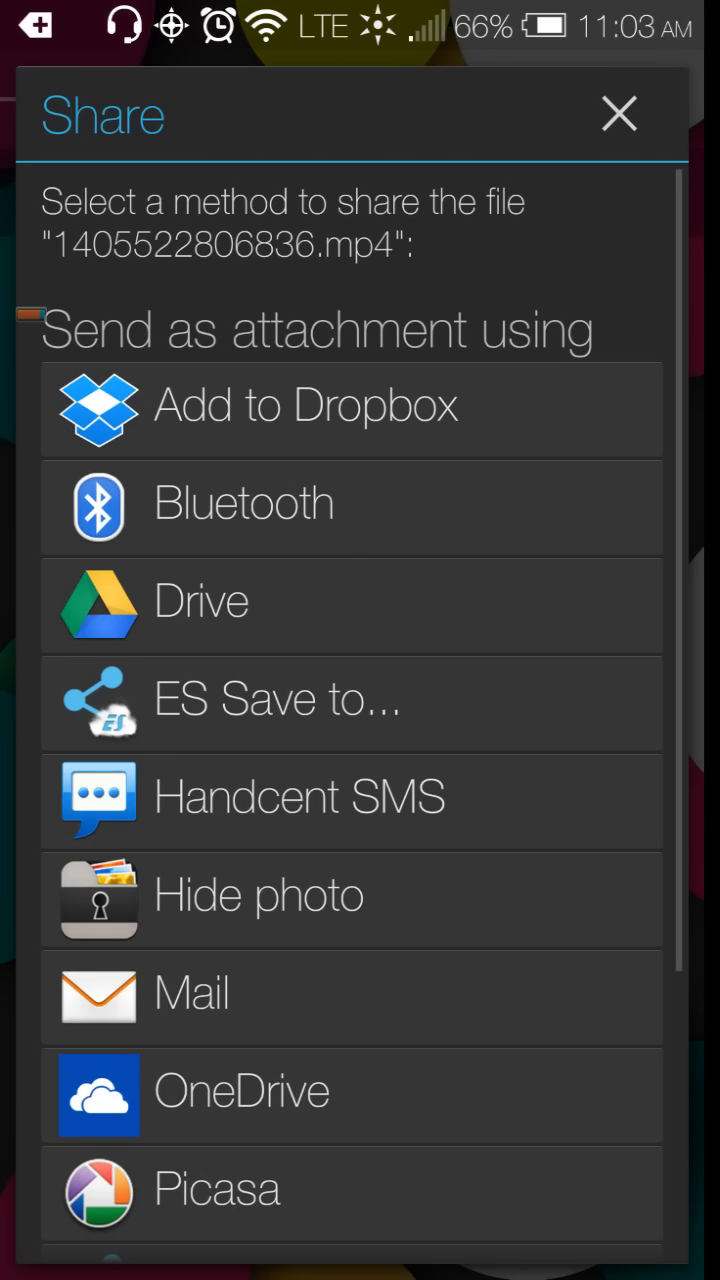
pyautogui.click(618, 112)
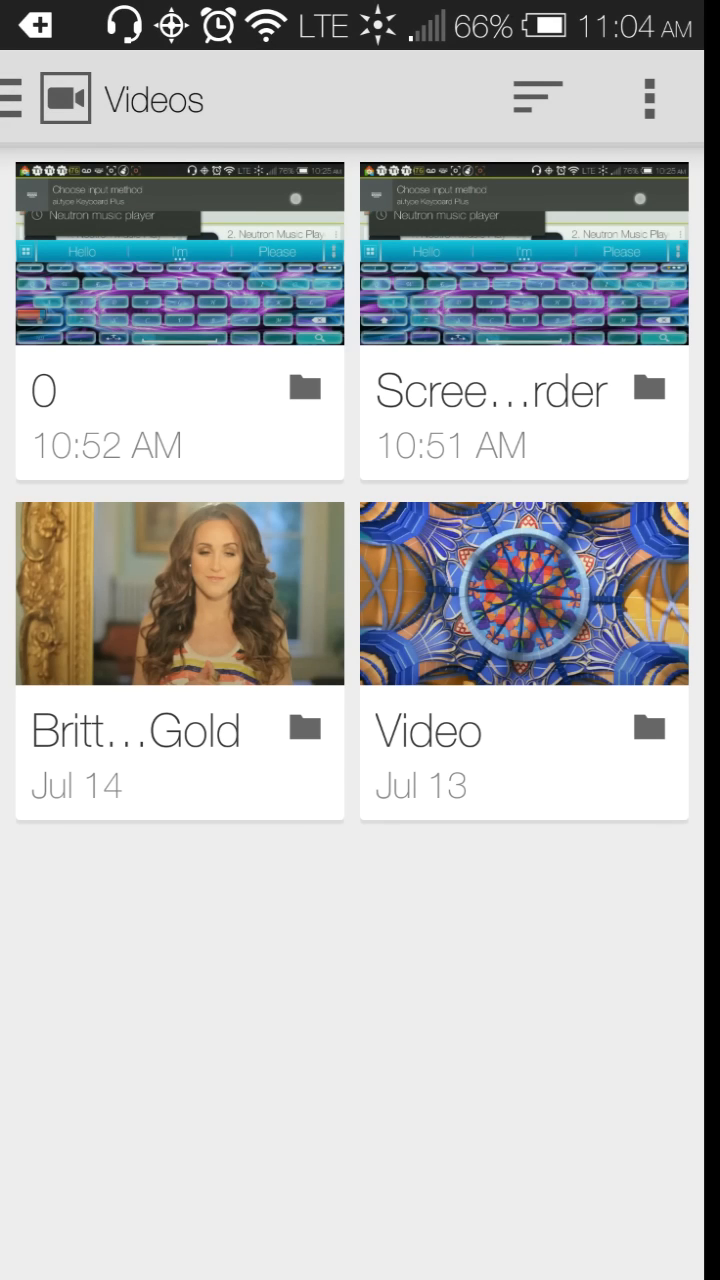
# Switch the picker to Internal storage and scroll to the VideoMerge folder
pyautogui.click(14, 98)
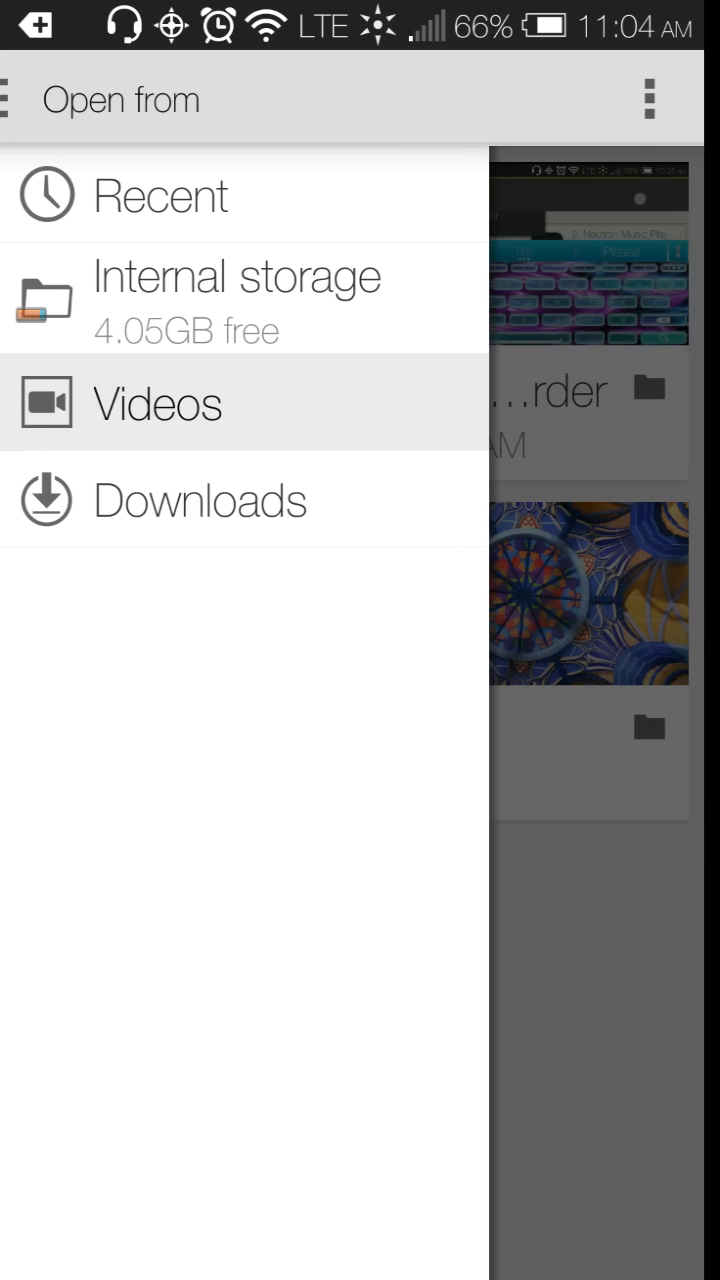
pyautogui.click(236, 296)
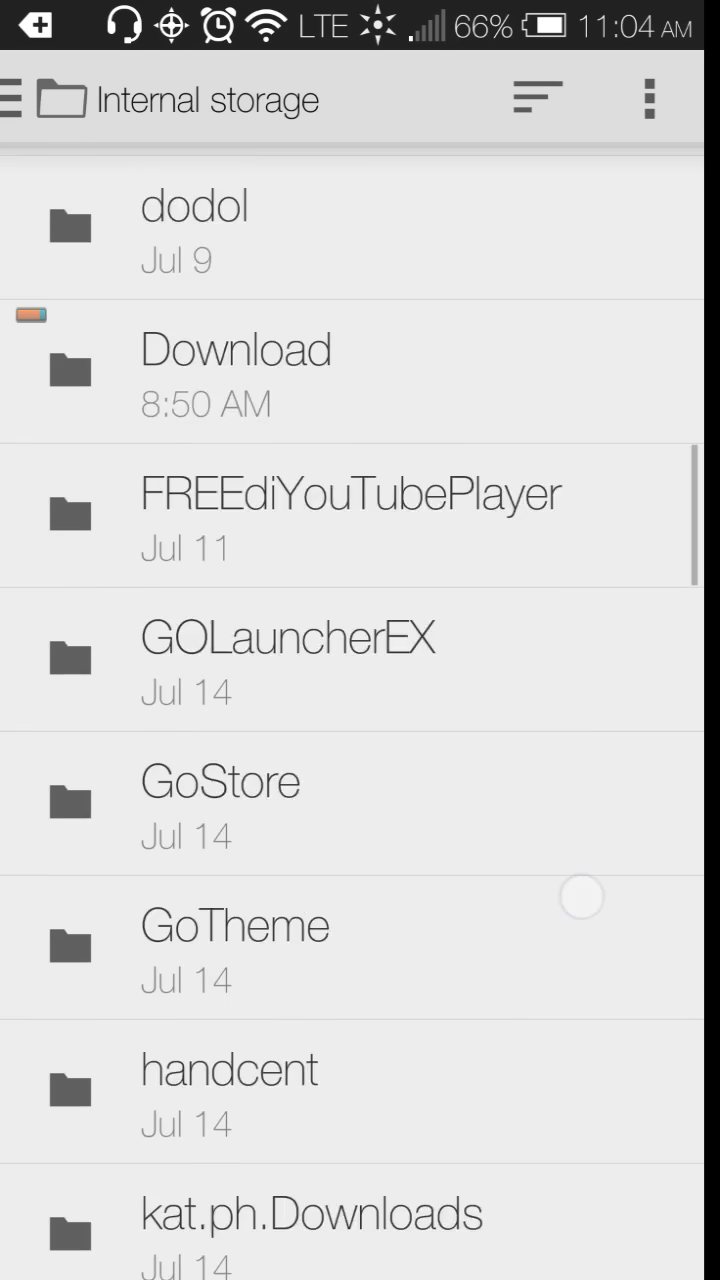
pyautogui.scroll(-3)
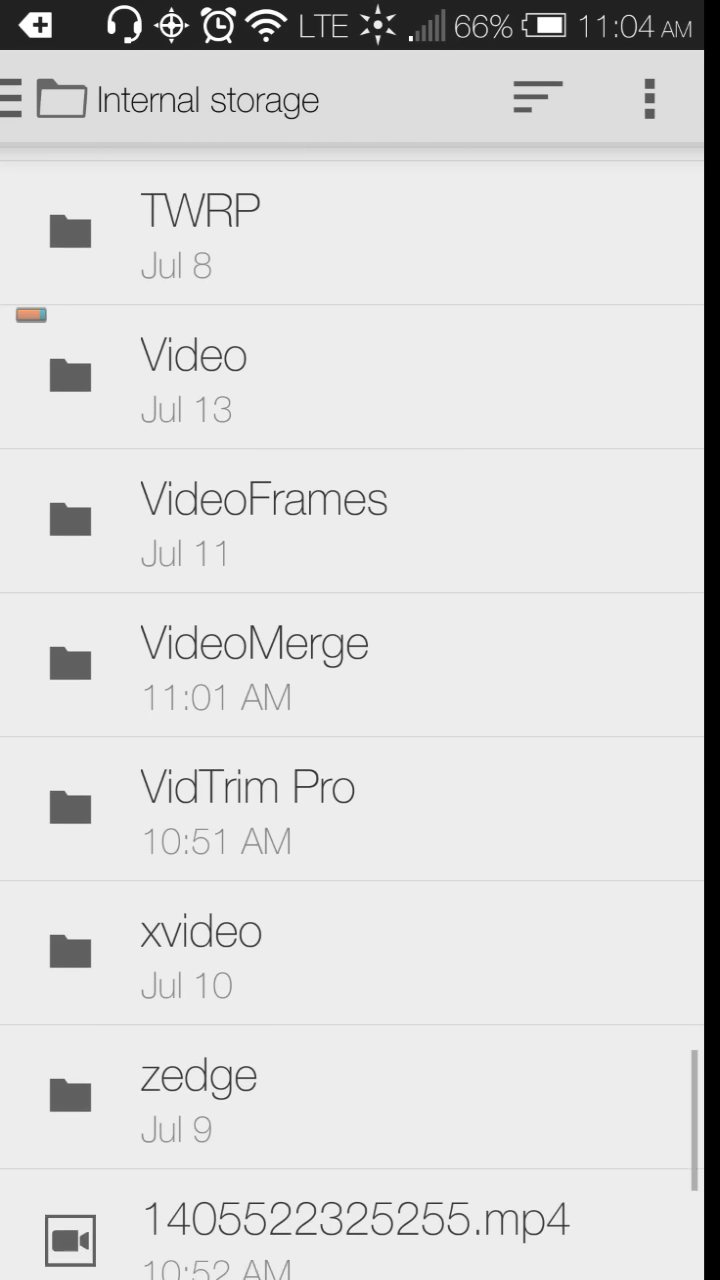
pyautogui.scroll(-3)
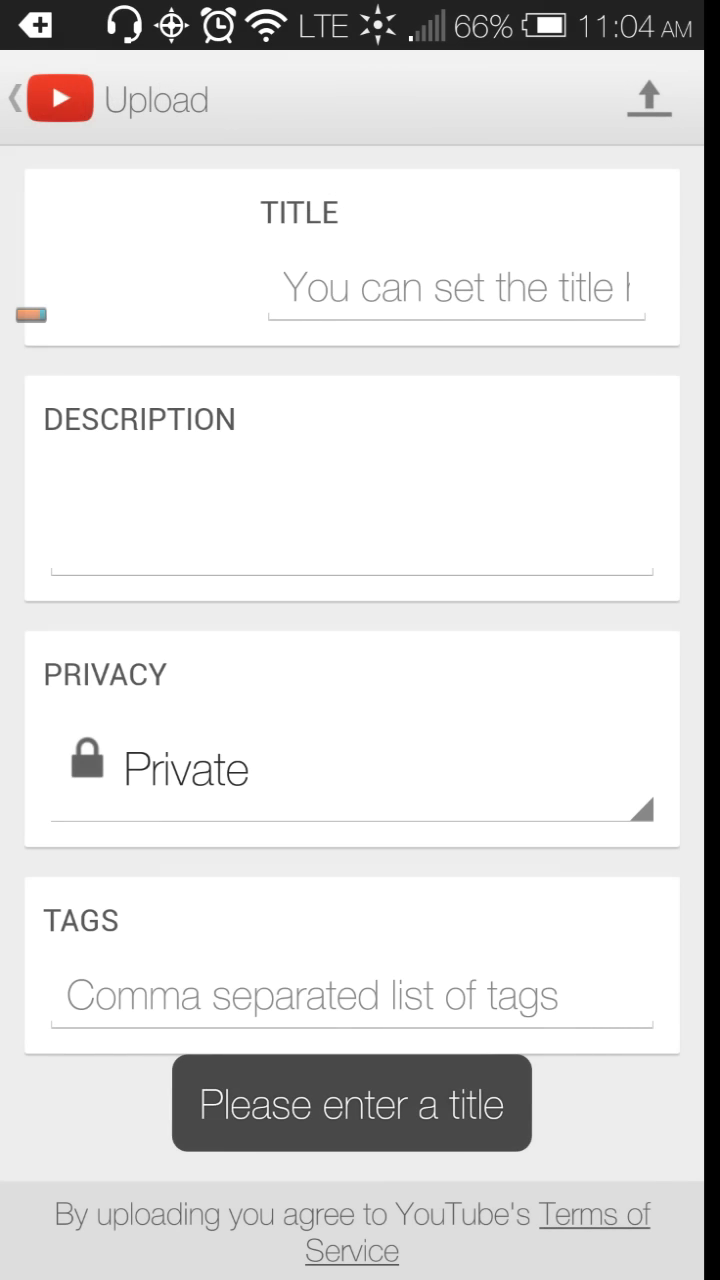
# Title the upload 'Video merge', start it, and return to the home screen
pyautogui.click(456, 288)
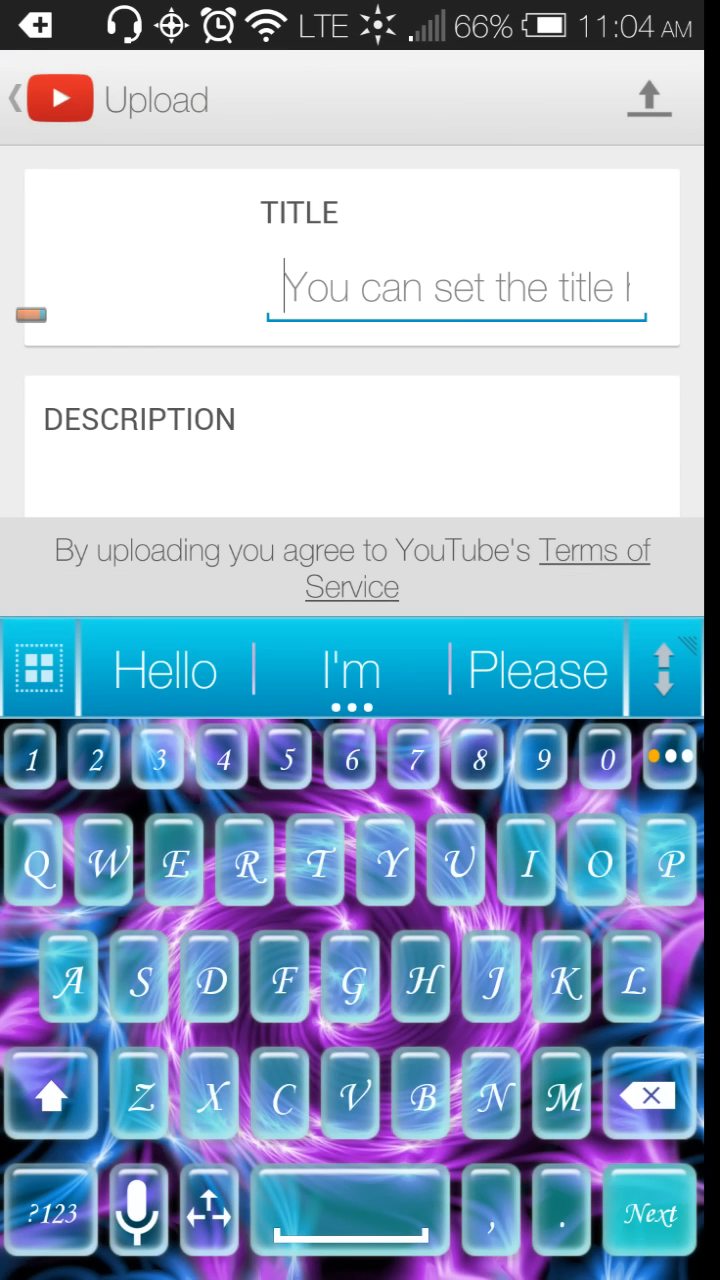
pyautogui.write('V')
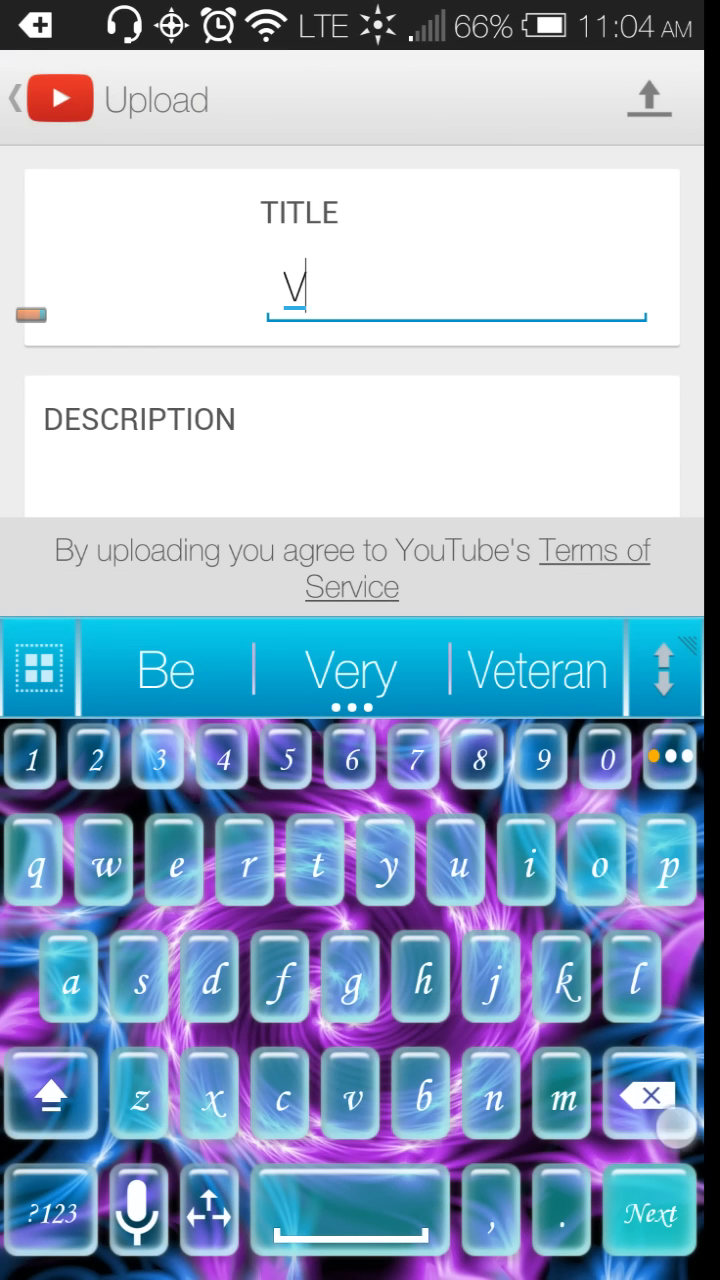
pyautogui.write('ideo m')
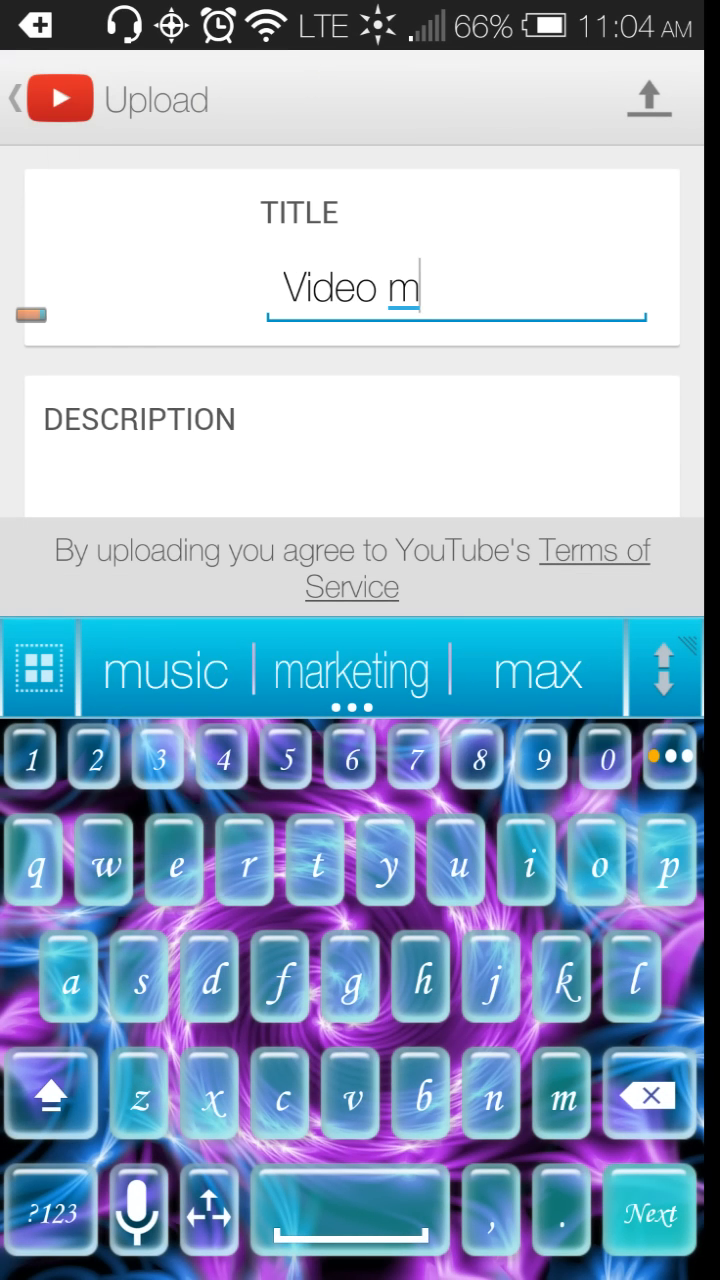
pyautogui.write('erge')
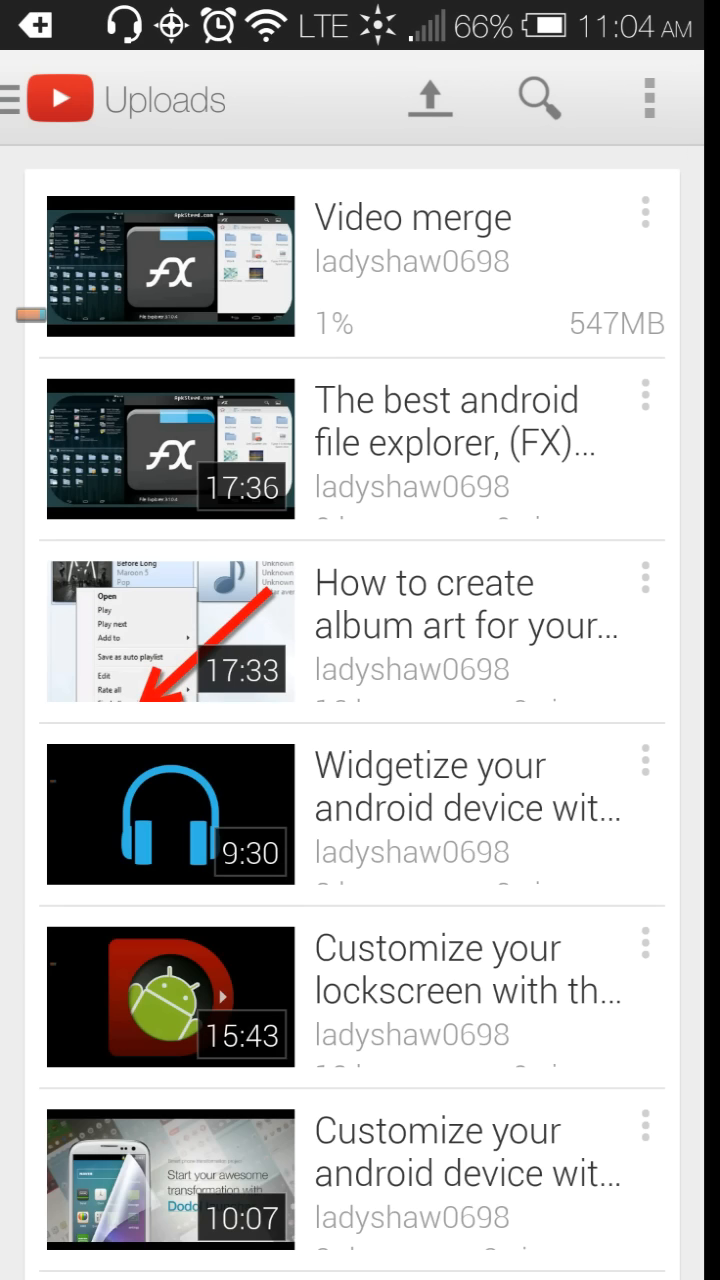
pyautogui.press('HOME')
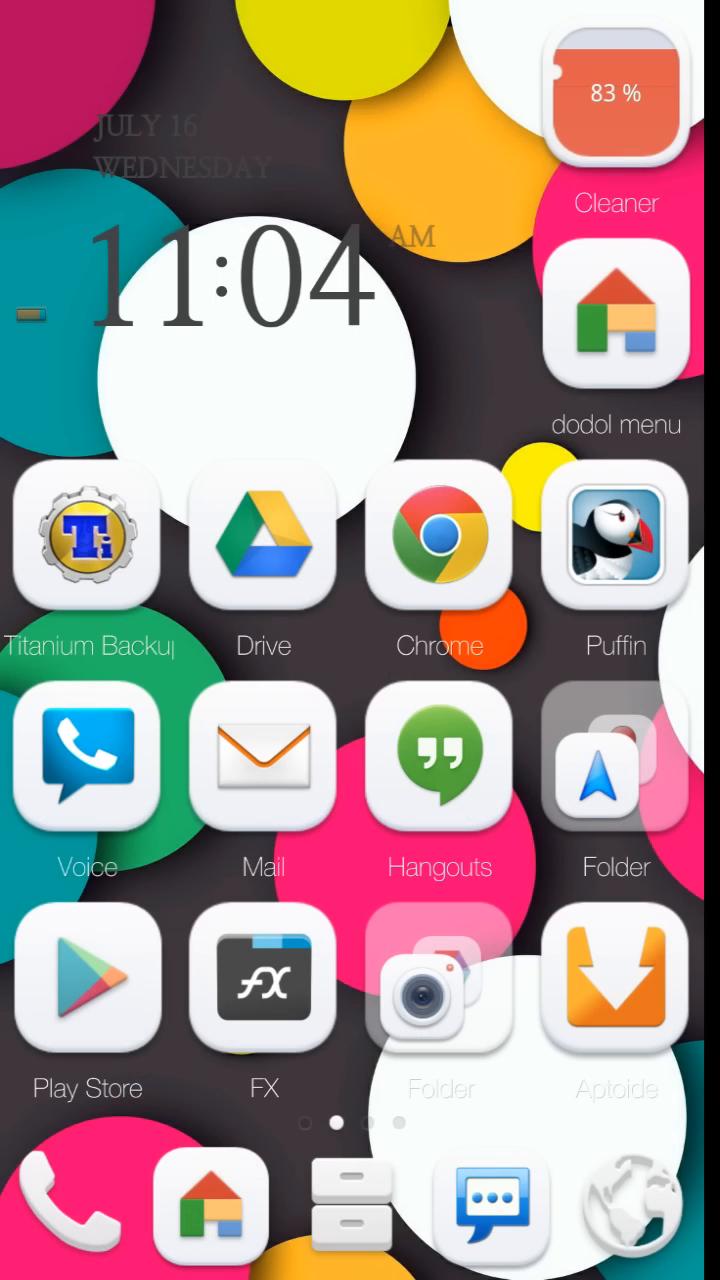